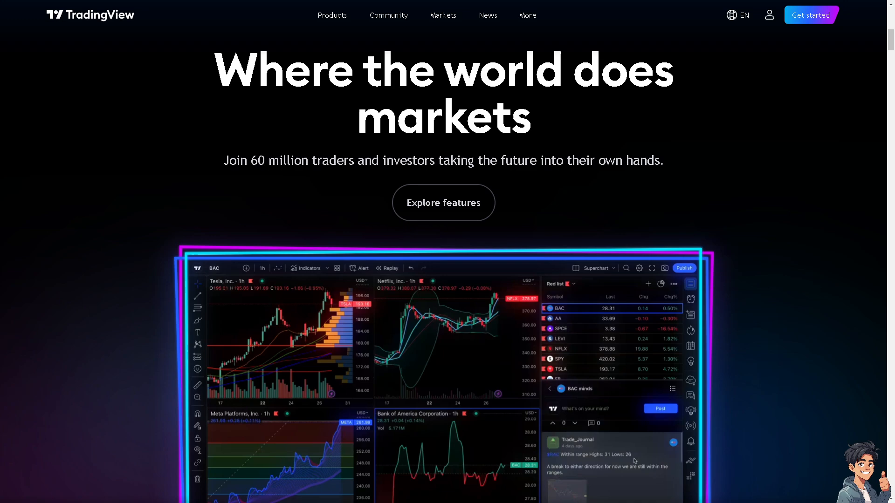
Reach the pricing page with the free tier and Essential, Plus and Premium plans via the profile menu
click(690, 284)
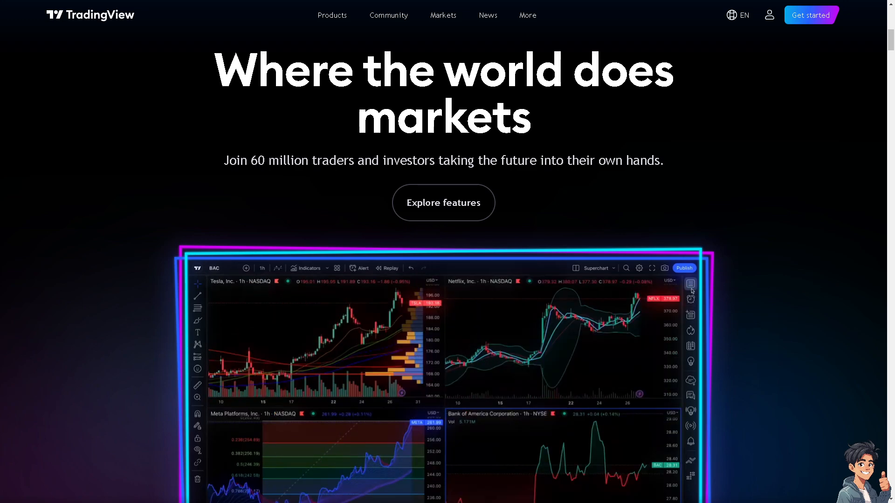
click(577, 268)
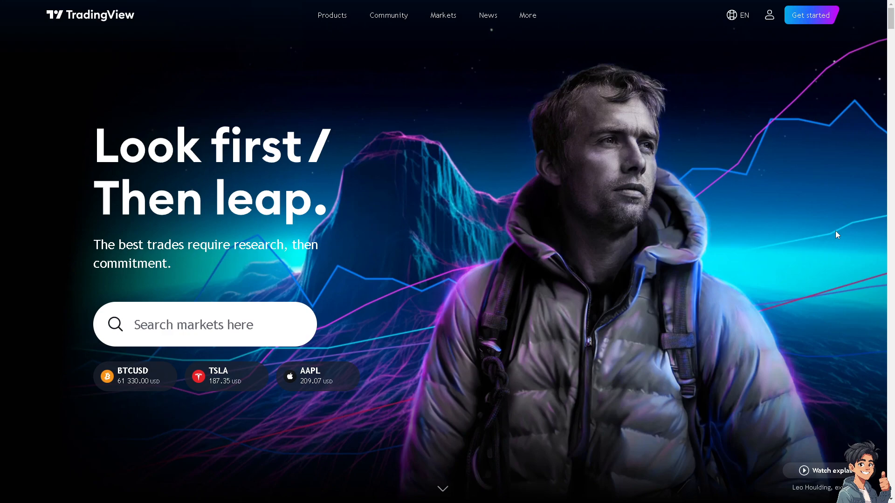
click(770, 15)
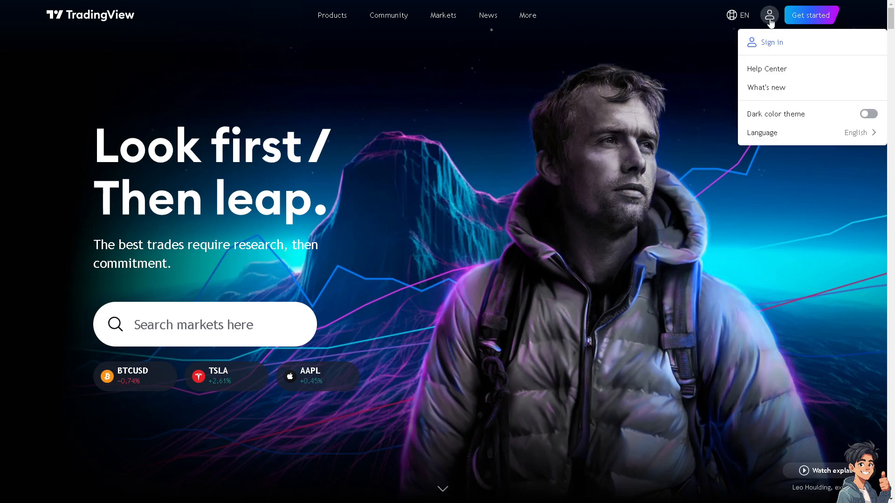
mouse_move(799, 23)
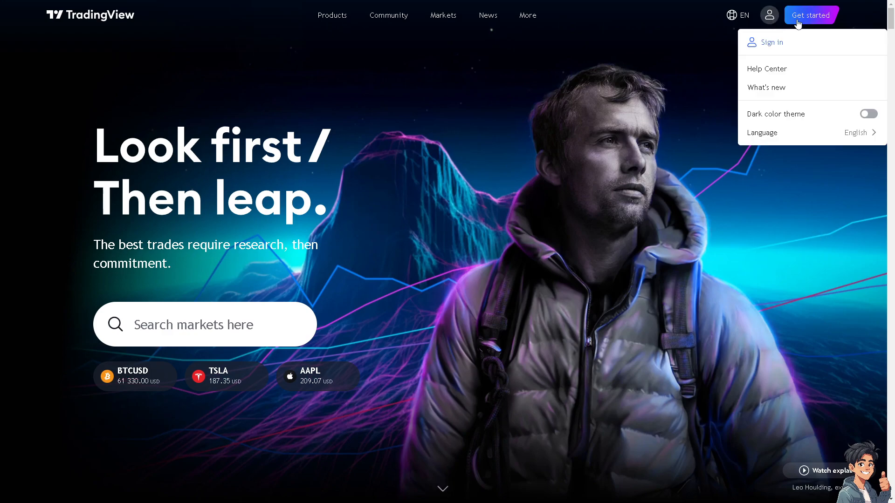
click(811, 15)
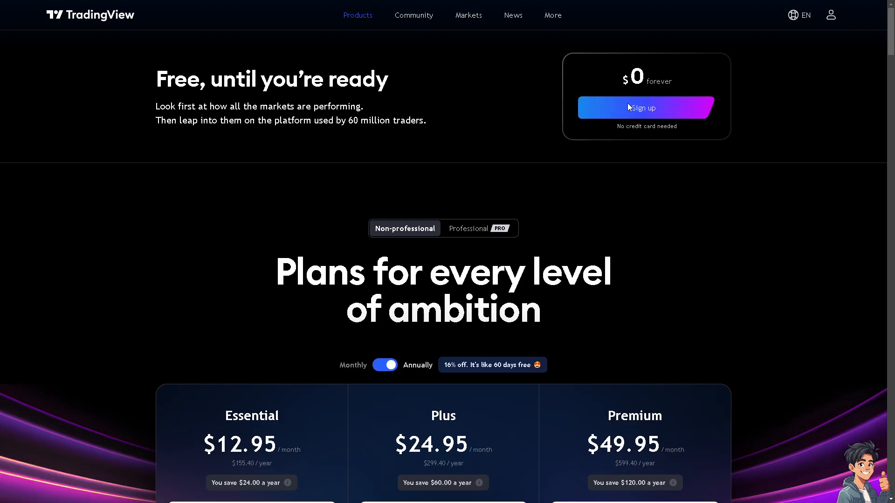
Choose Sign up under the $0 forever plan to show the sign-up options
click(645, 108)
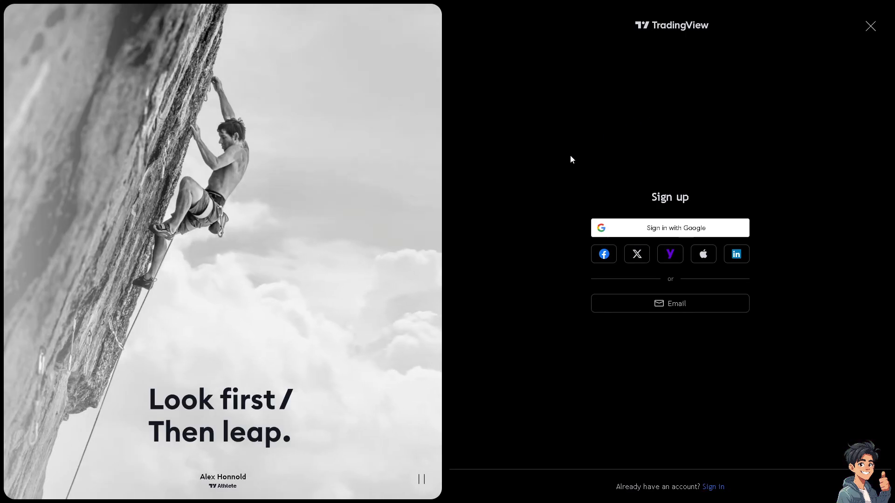
mouse_move(636, 254)
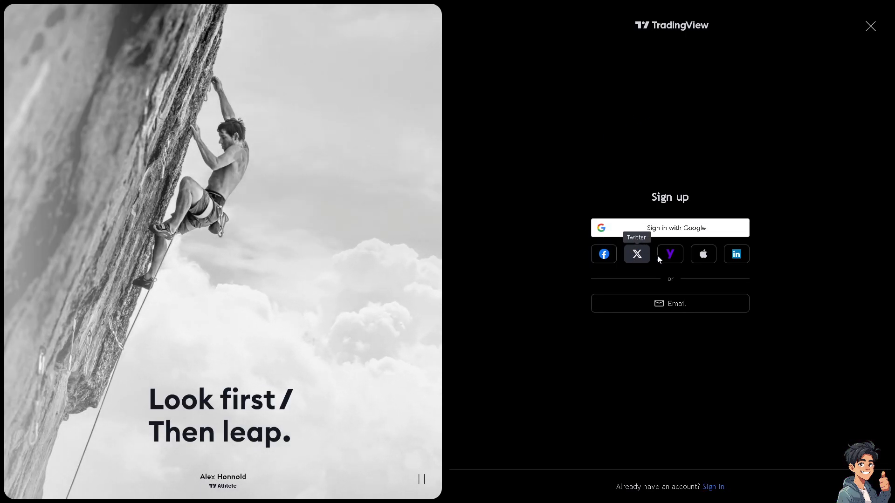
mouse_move(662, 287)
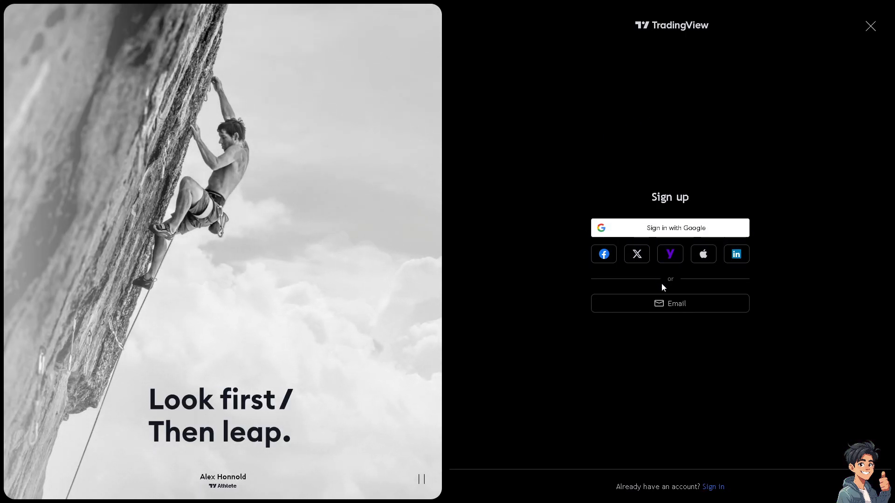
mouse_move(669, 254)
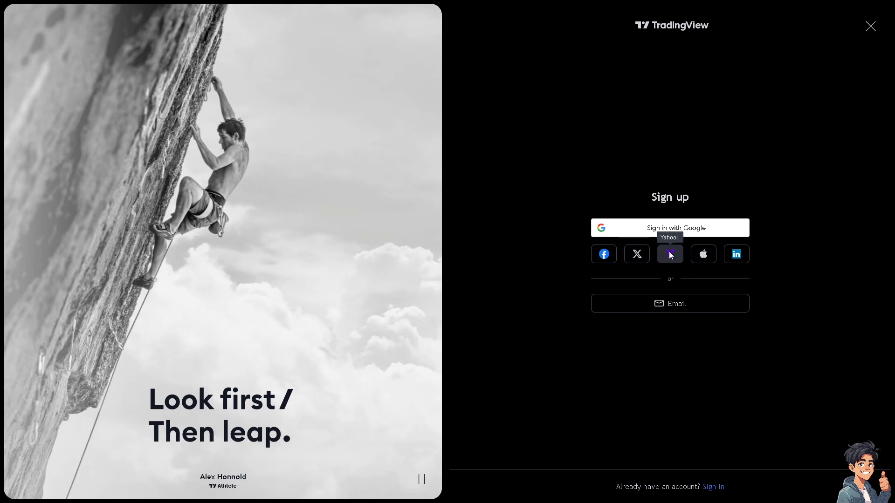
Sign in with a social account, scroll to Editors' picks, and show the Products list
click(870, 26)
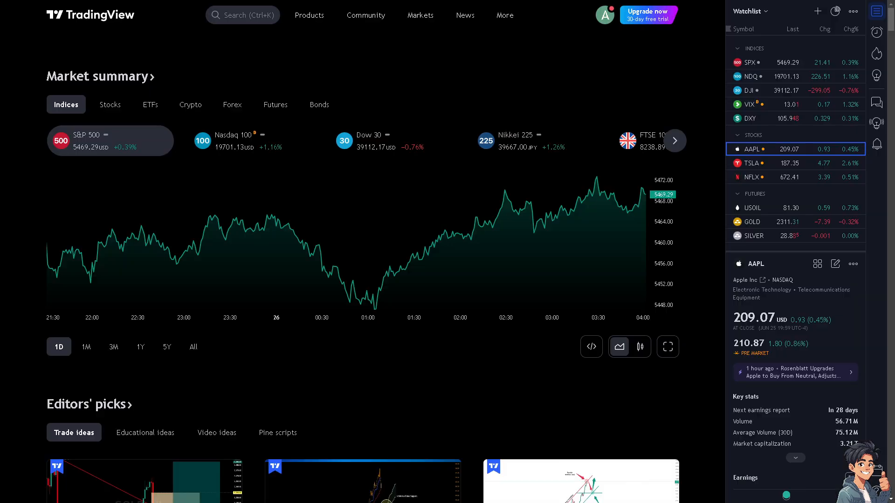
mouse_move(279, 262)
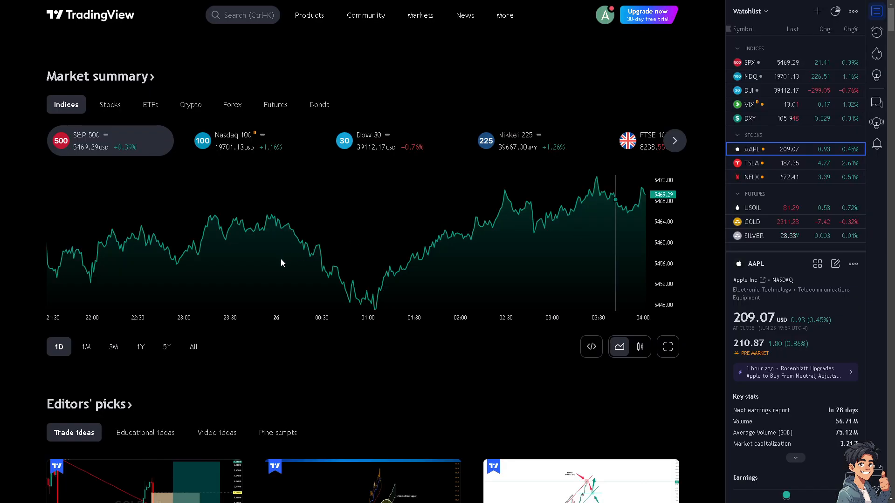
mouse_move(268, 293)
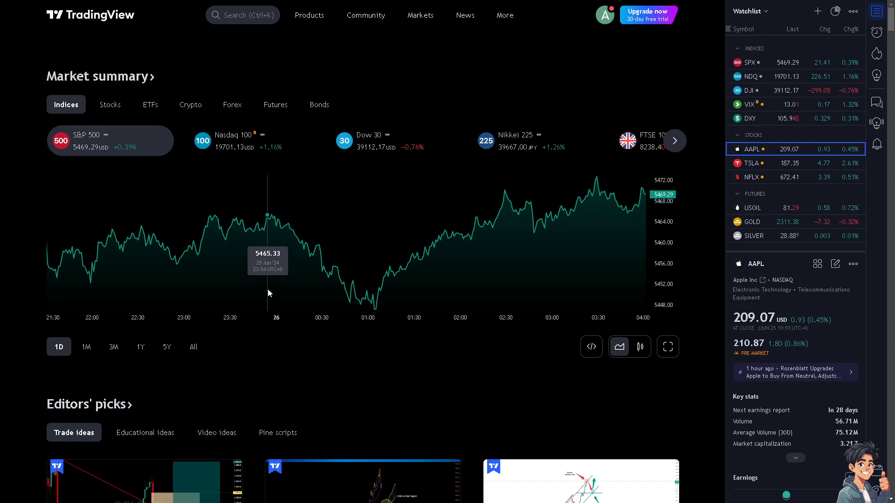
scroll(down, 3)
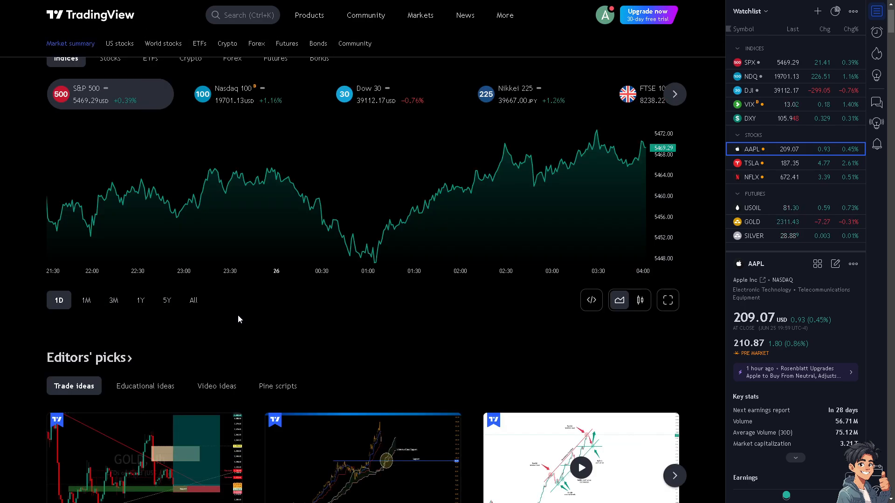
scroll(down, 3)
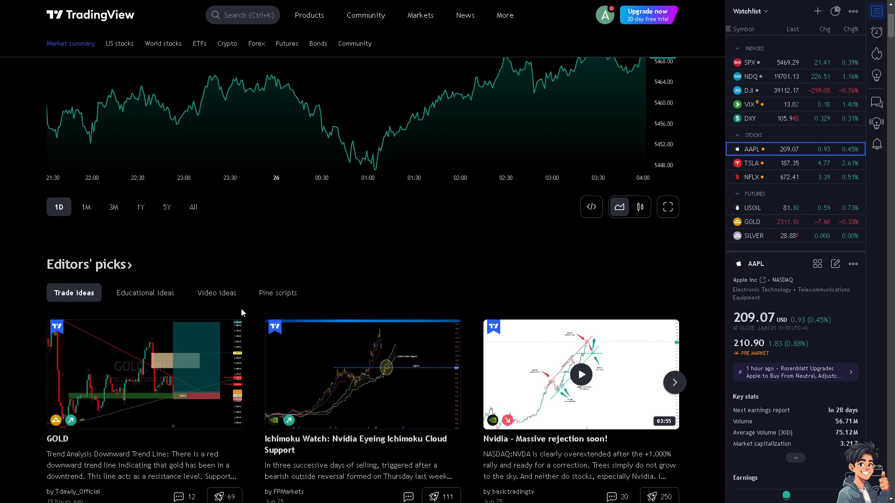
scroll(down, 3)
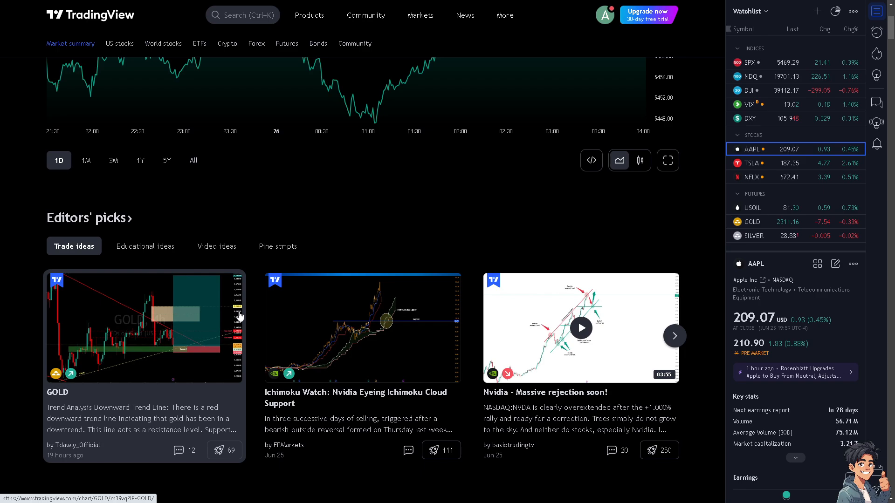
mouse_move(269, 284)
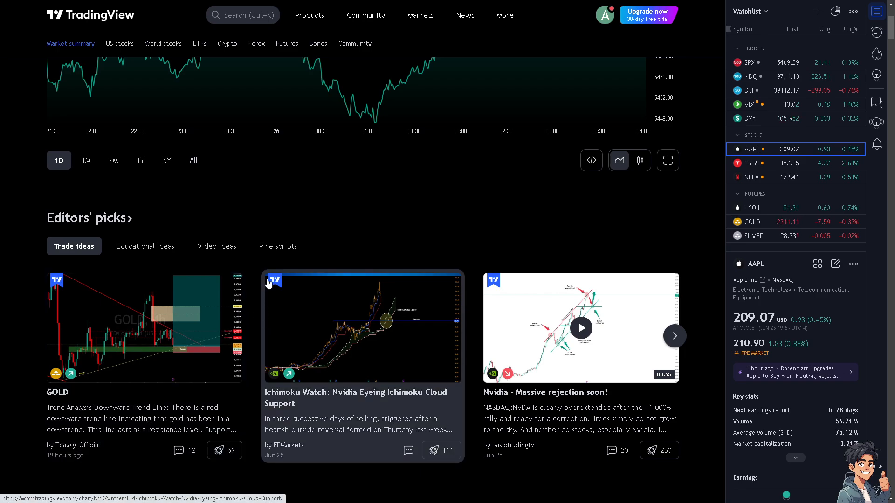
click(310, 15)
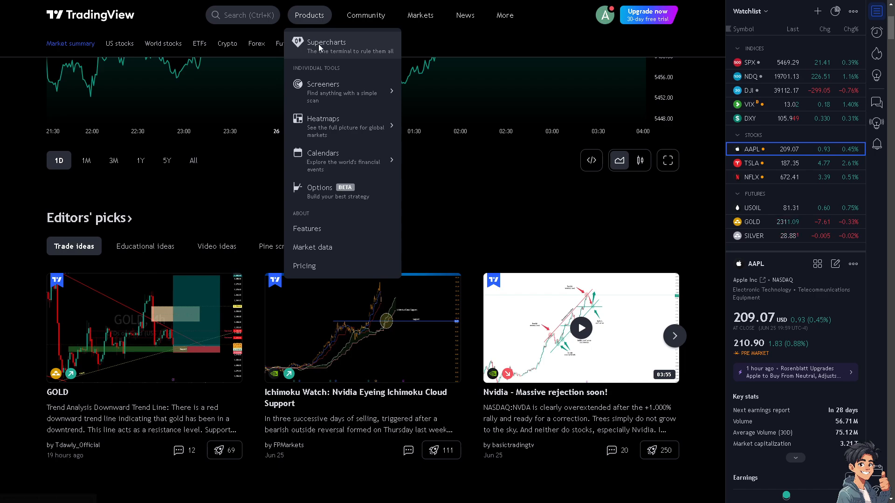
Open Supercharts on the RDEX/Tether USD daily chart with the watchlist and details panel showing
click(326, 43)
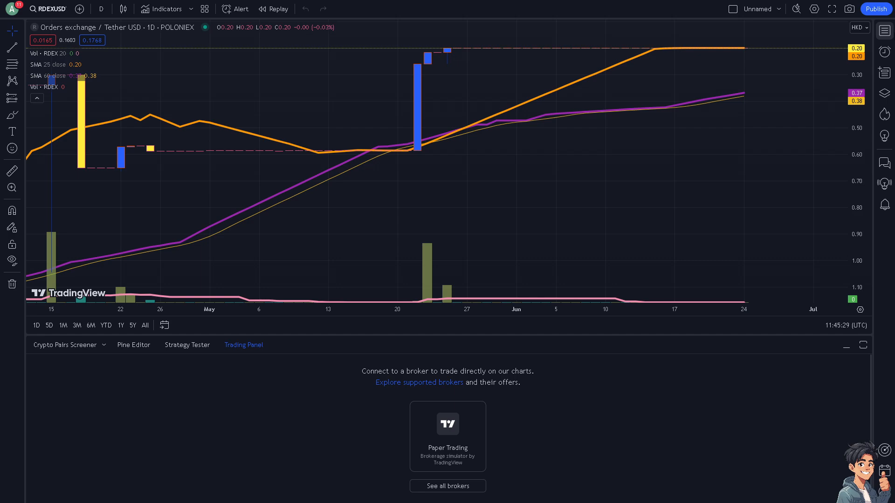
mouse_move(884, 31)
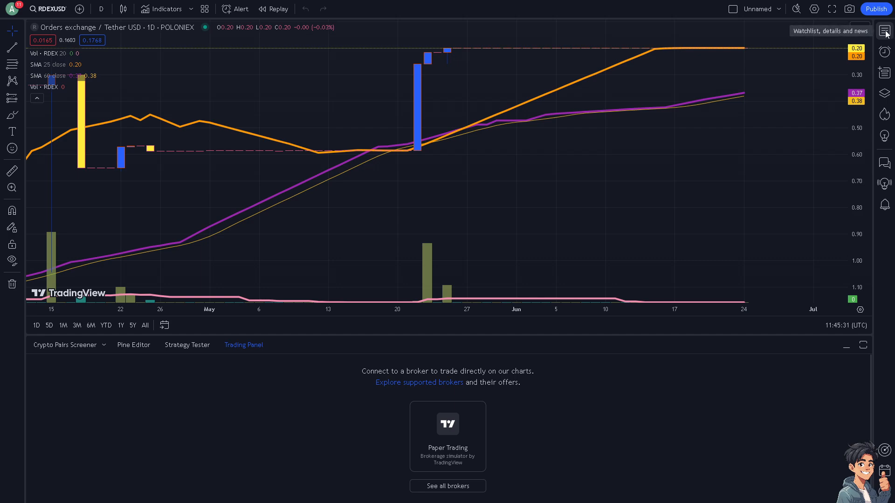
click(883, 31)
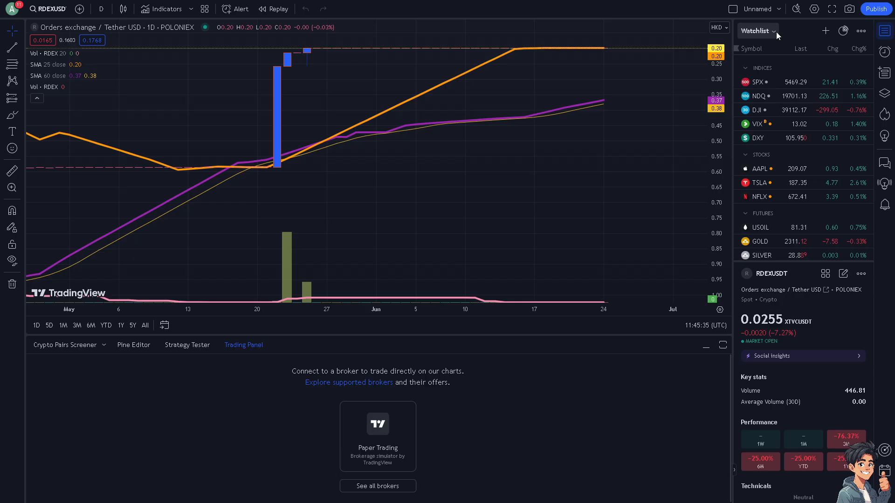
In the Watchlists manager, rename 'Watchlist' to 'How To Import Watchlist In TradingView'
click(757, 30)
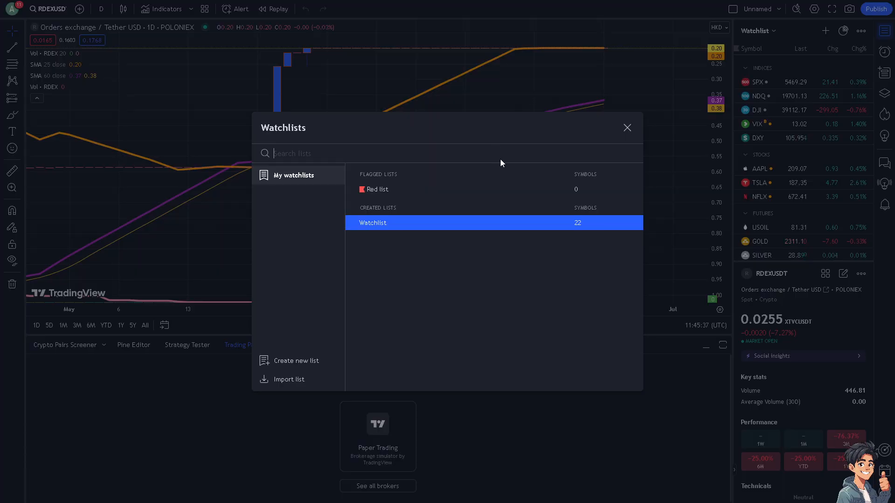
mouse_move(377, 189)
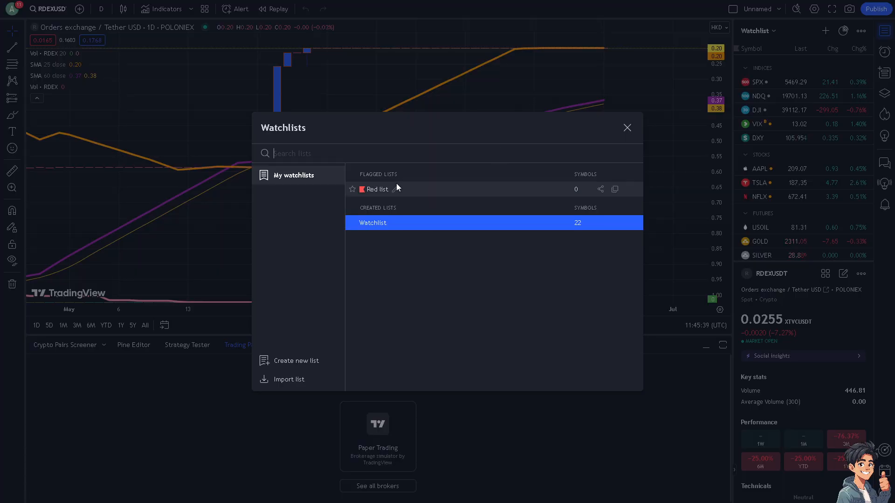
mouse_move(381, 214)
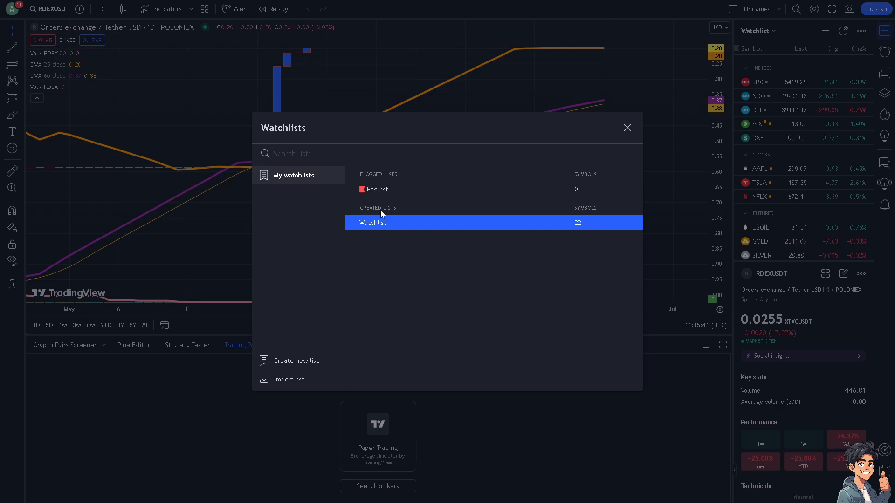
mouse_move(385, 232)
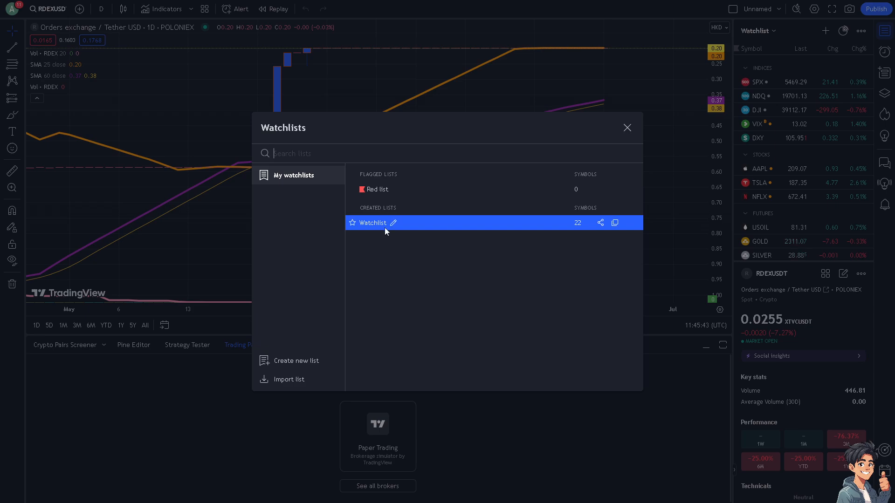
click(393, 223)
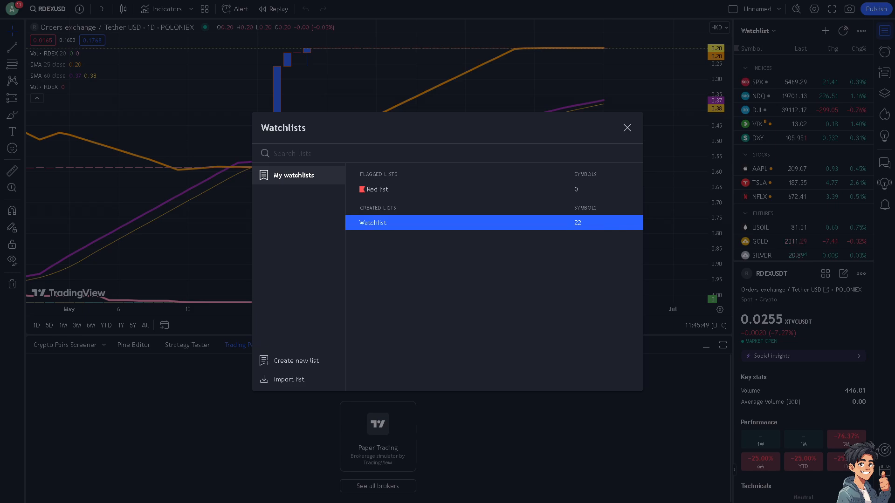
click(626, 127)
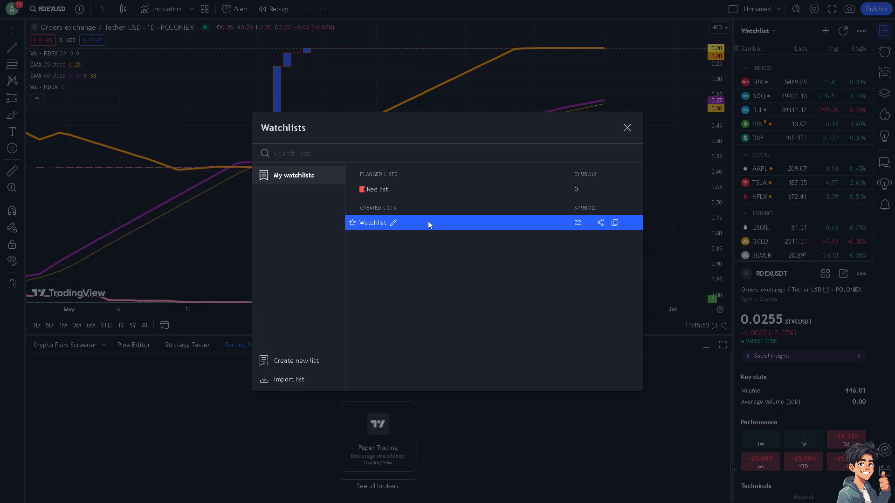
mouse_move(405, 216)
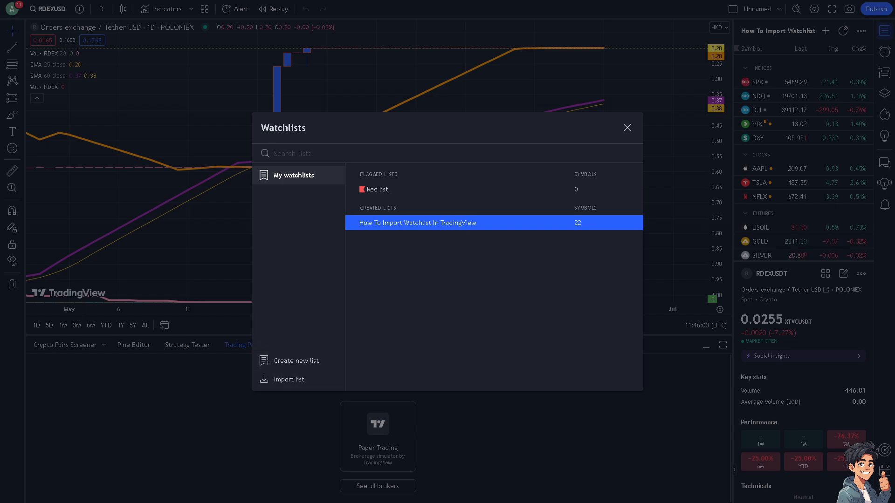
mouse_move(288, 379)
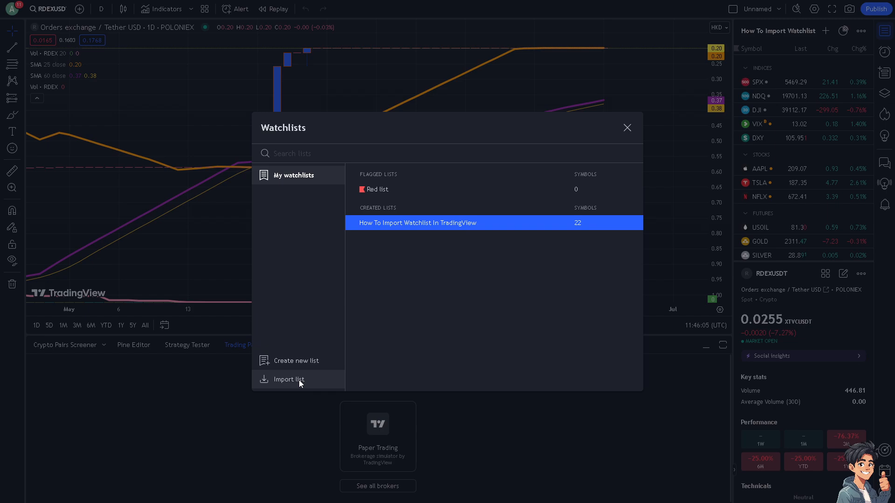
mouse_move(158, 336)
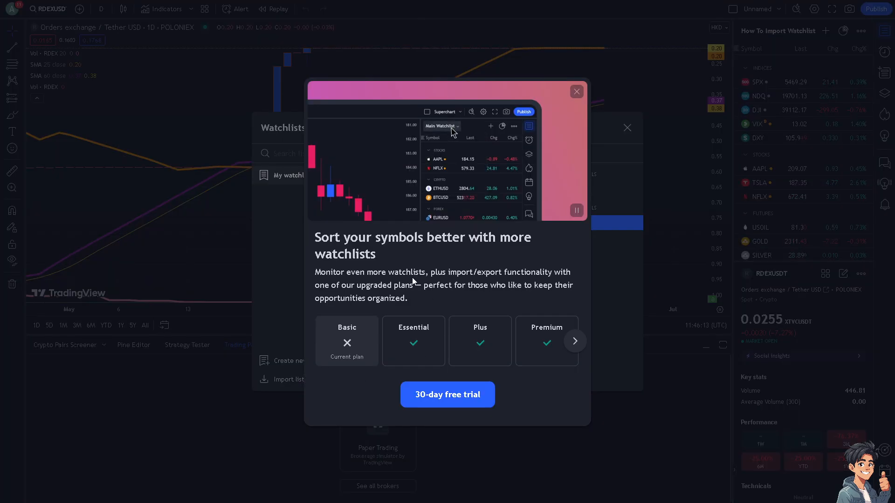
Choose Import list and browse the upgrade prompt saying import/export needs a paid plan
click(439, 125)
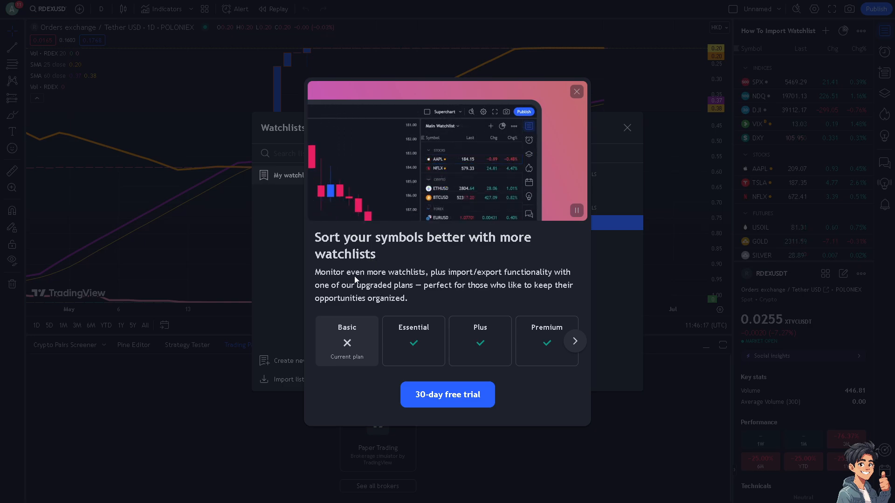
click(459, 126)
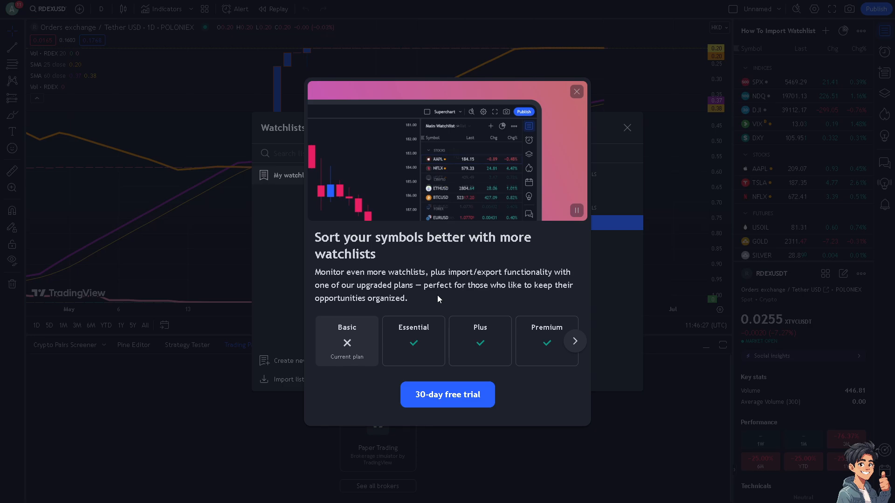
click(440, 125)
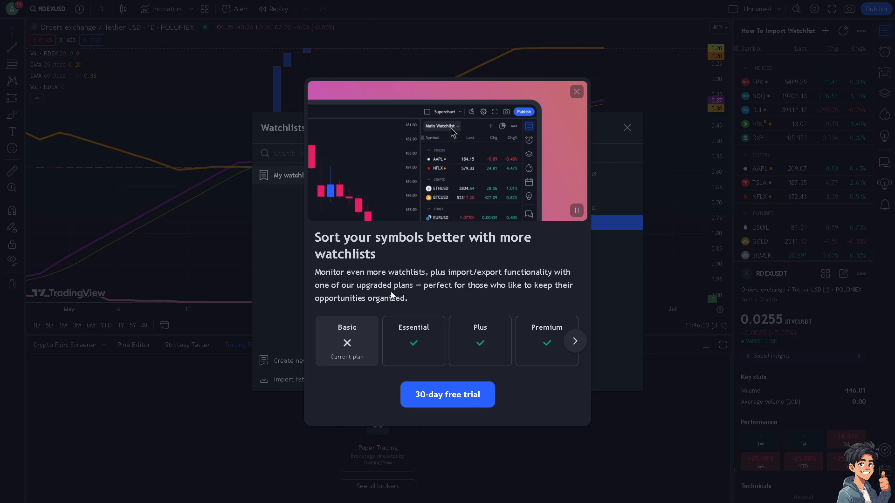
click(442, 126)
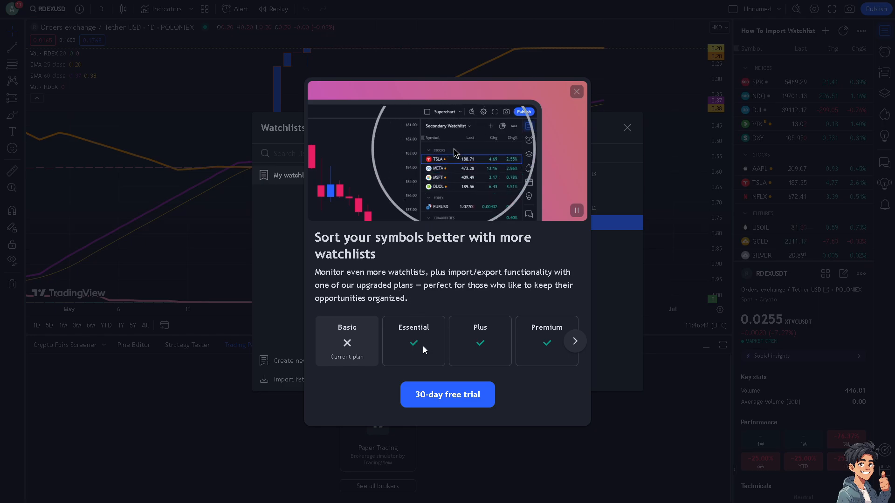
click(575, 341)
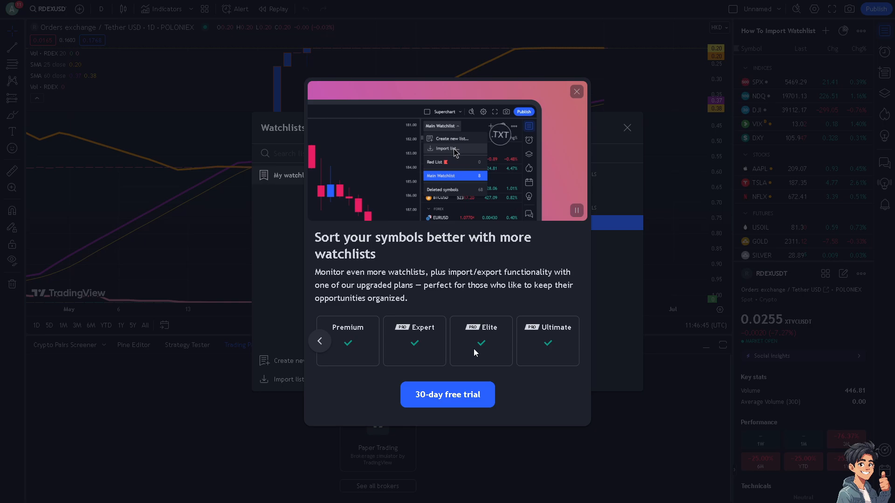
click(320, 341)
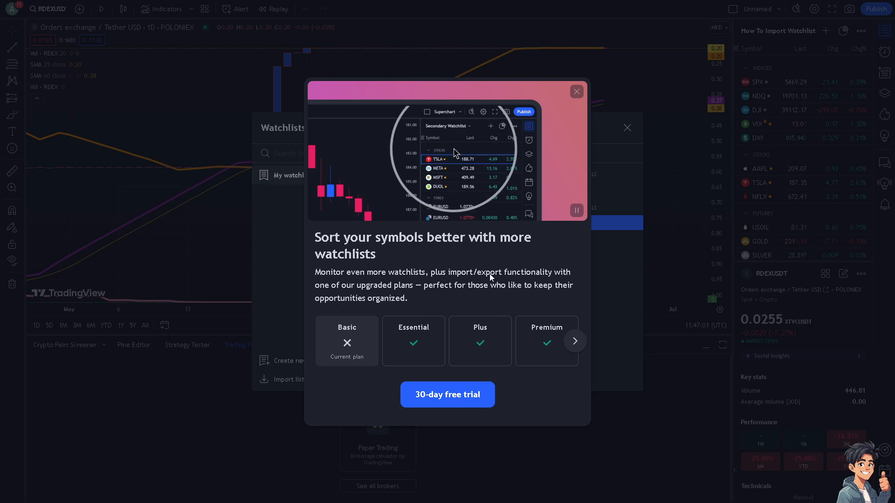
Dismiss the import prompt, attempt a new list, and close the multiple-watchlists upgrade prompt
click(577, 92)
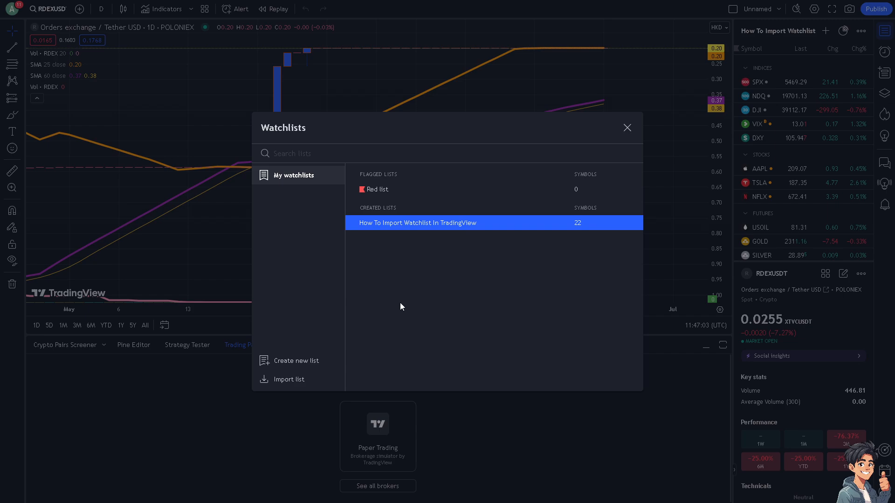
mouse_move(302, 366)
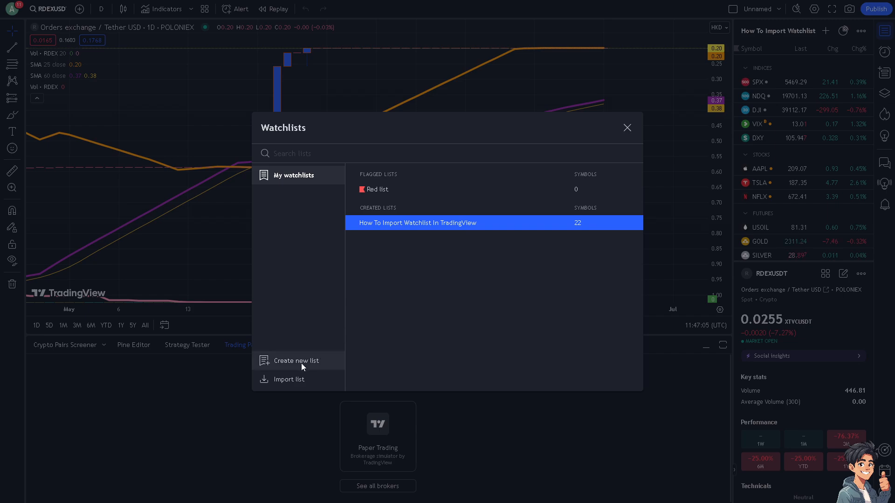
click(297, 360)
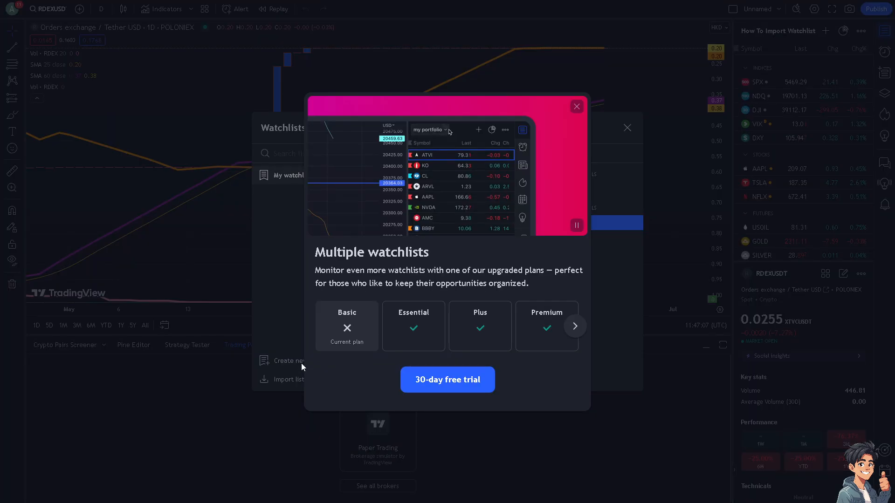
click(429, 130)
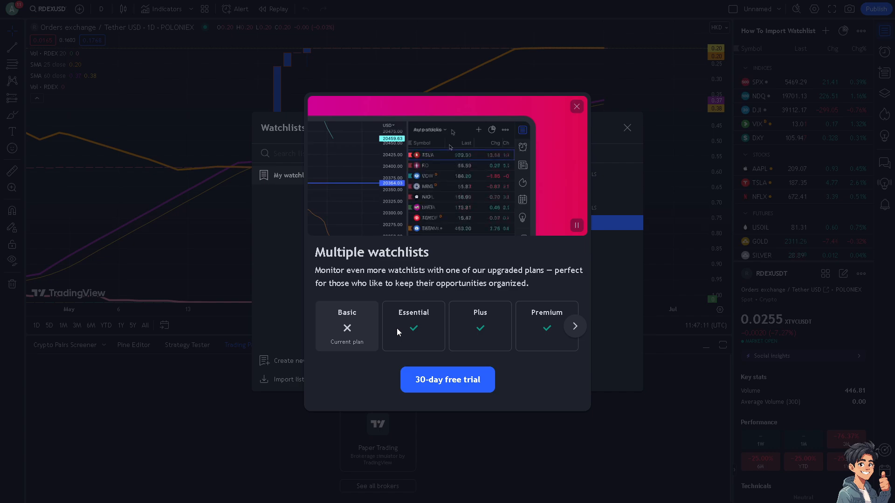
click(427, 129)
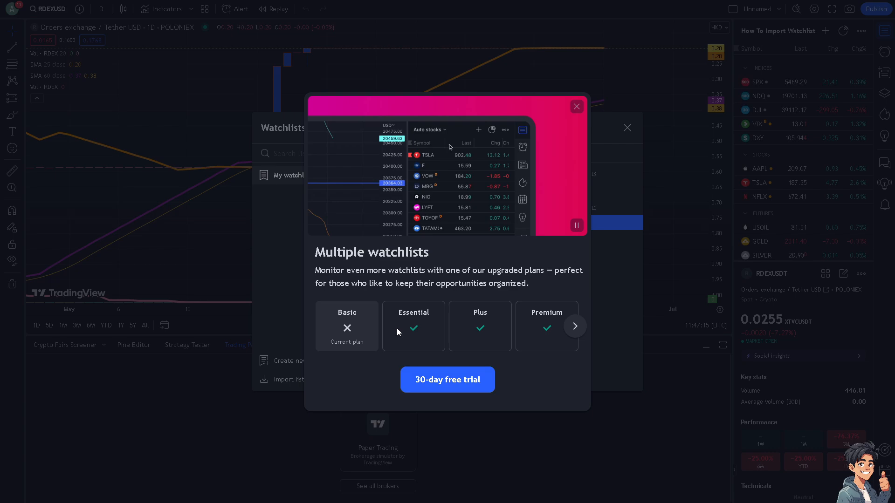
click(428, 129)
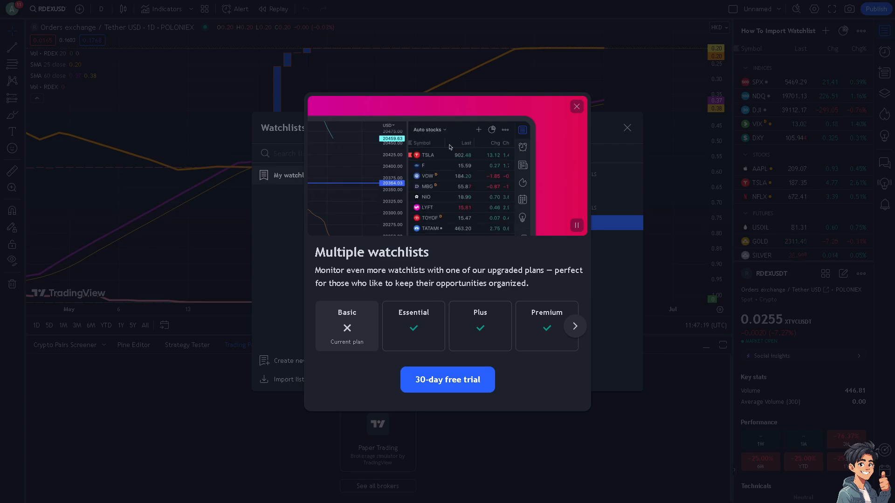
click(429, 129)
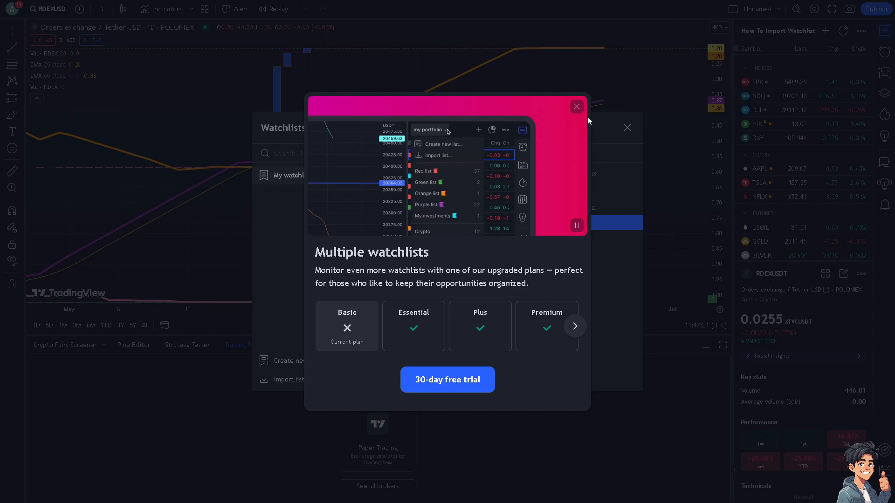
click(576, 106)
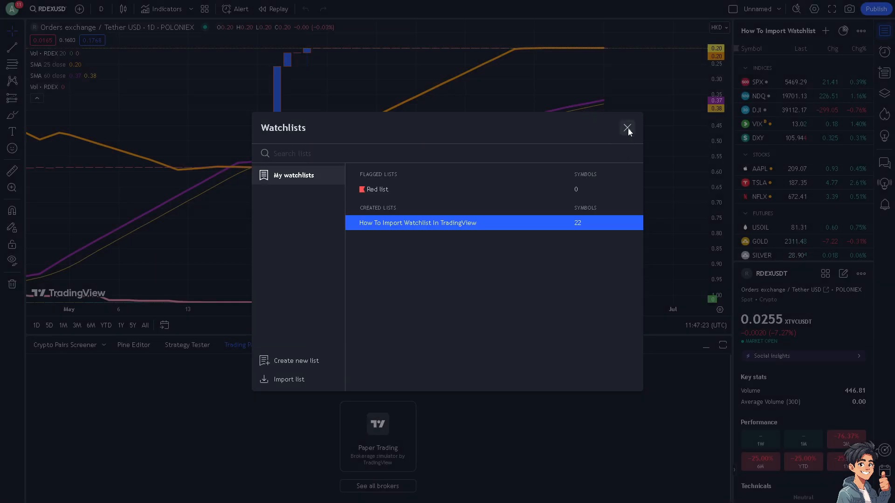
Close the Watchlists dialog to return to the RDEX chart with the renamed watchlist
click(628, 127)
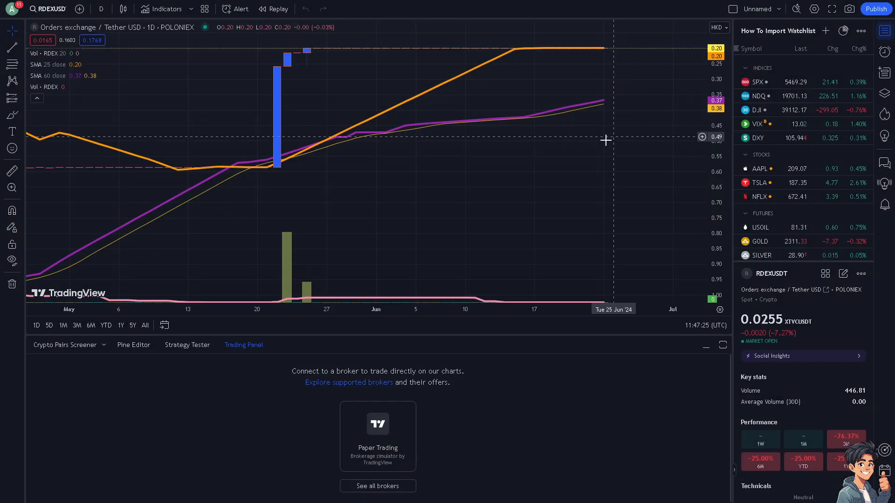
mouse_move(425, 191)
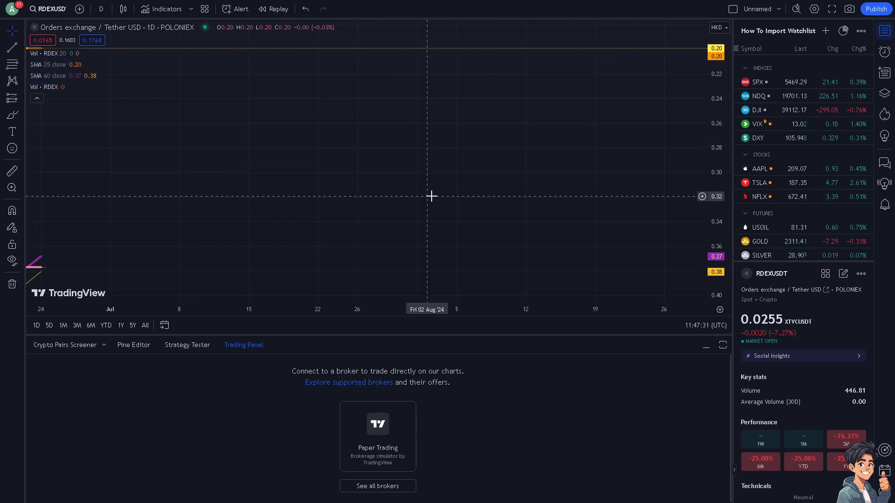
mouse_move(262, 195)
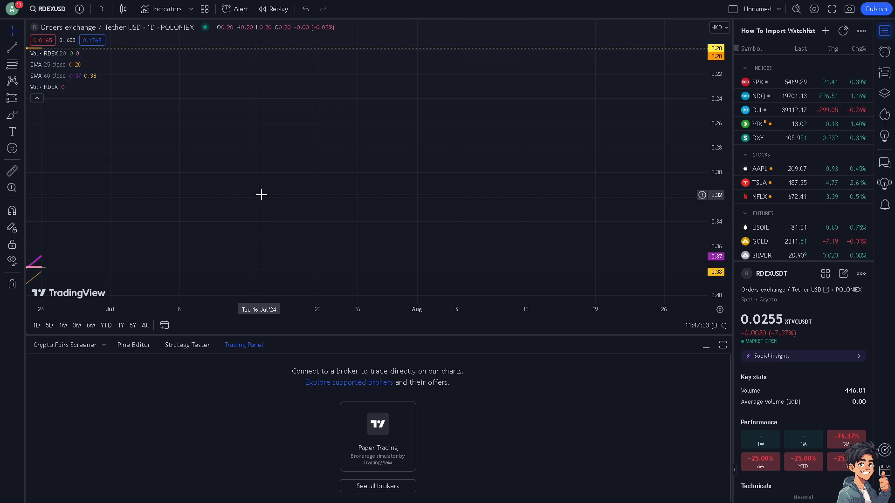